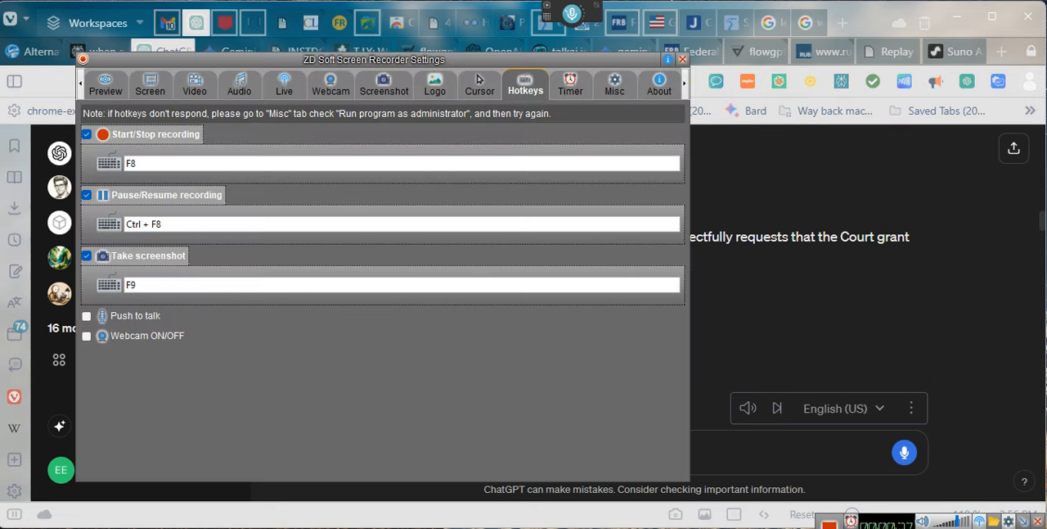
Close the ZD Soft Screen Recorder settings window to reveal the Perplexity thread
click(683, 59)
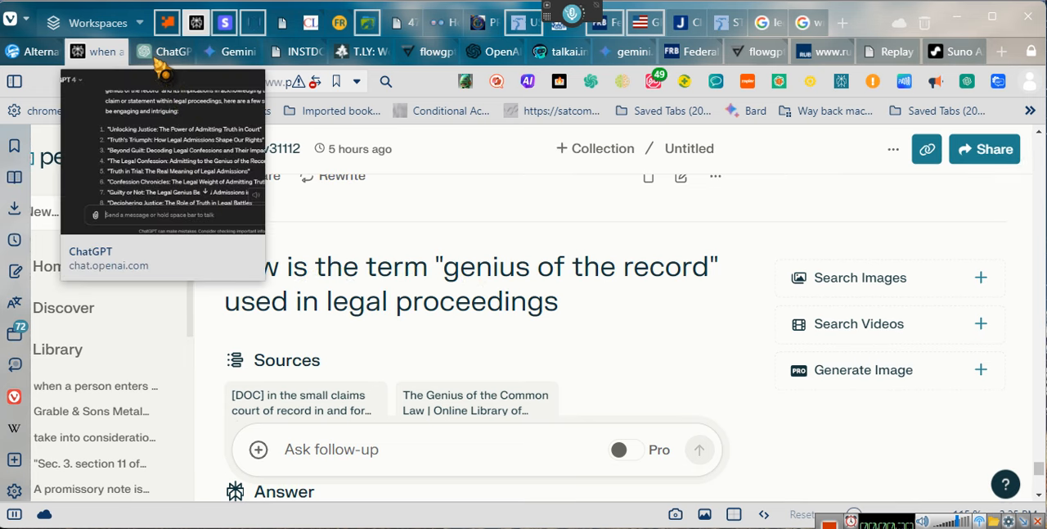
Switch to ChatGPT and scroll through the coram nobis petition draft
click(174, 51)
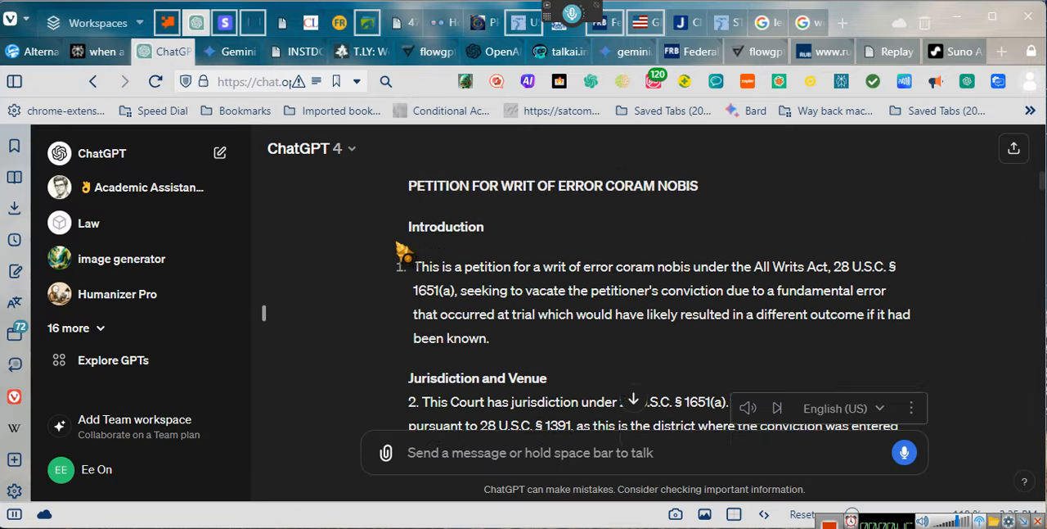
scroll(down, 3)
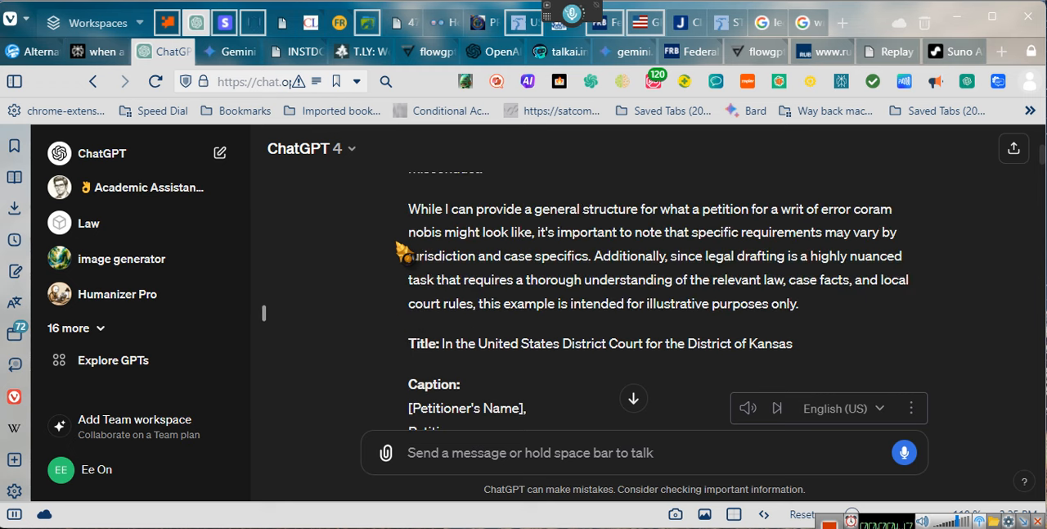
scroll(up, 3)
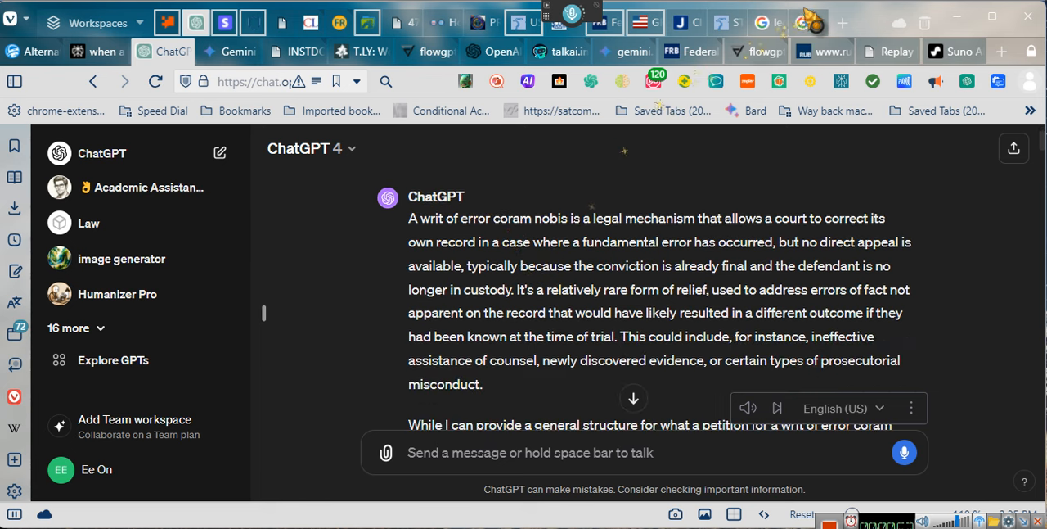
right_click(557, 22)
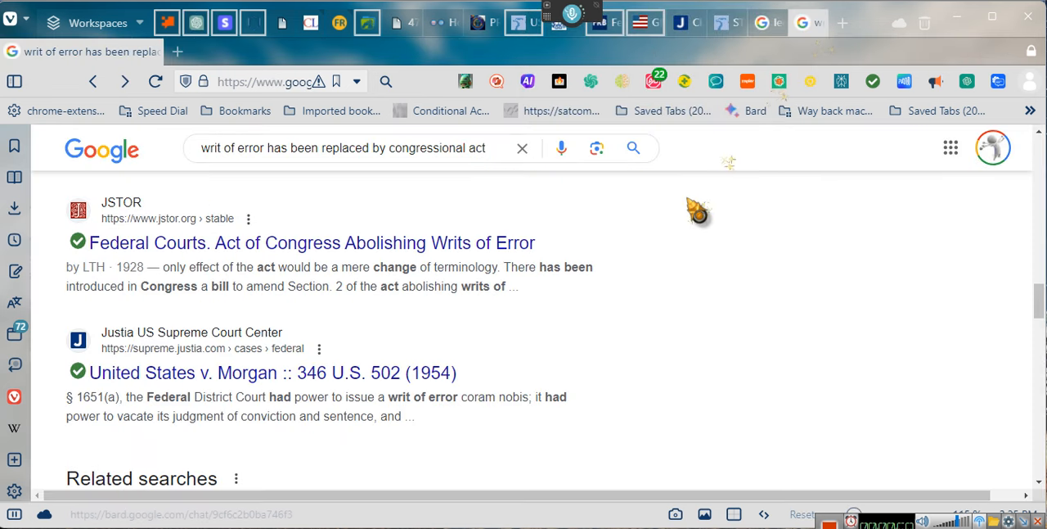
mouse_move(297, 392)
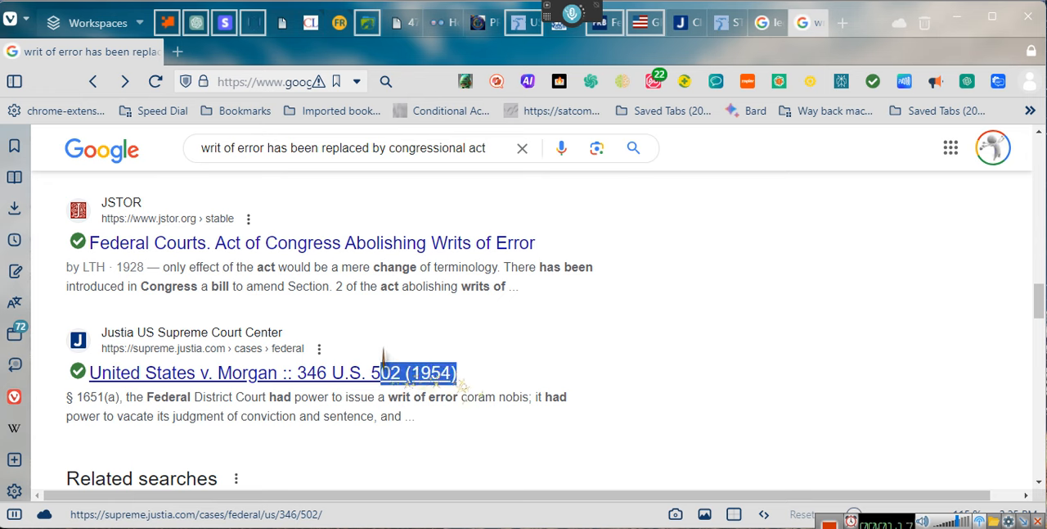
Highlight the 'United States v. Morgan, 346 U.S. 502 (1954)' result title
drag(393, 372, 299, 372)
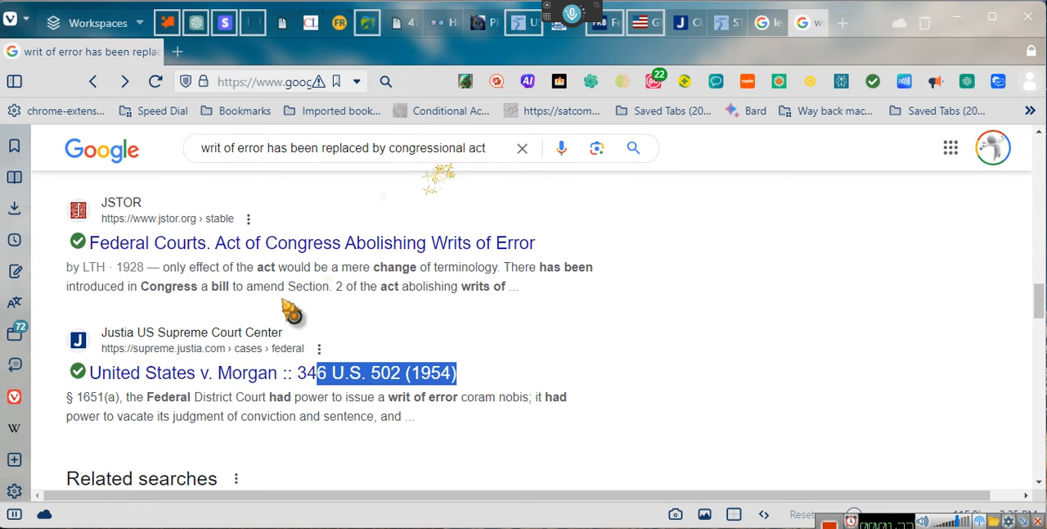
mouse_move(197, 319)
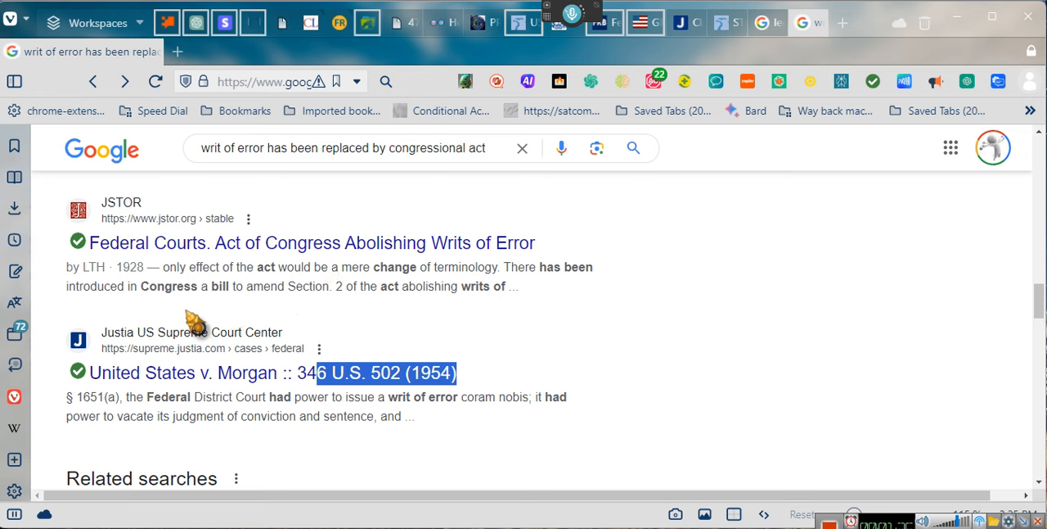
mouse_move(352, 243)
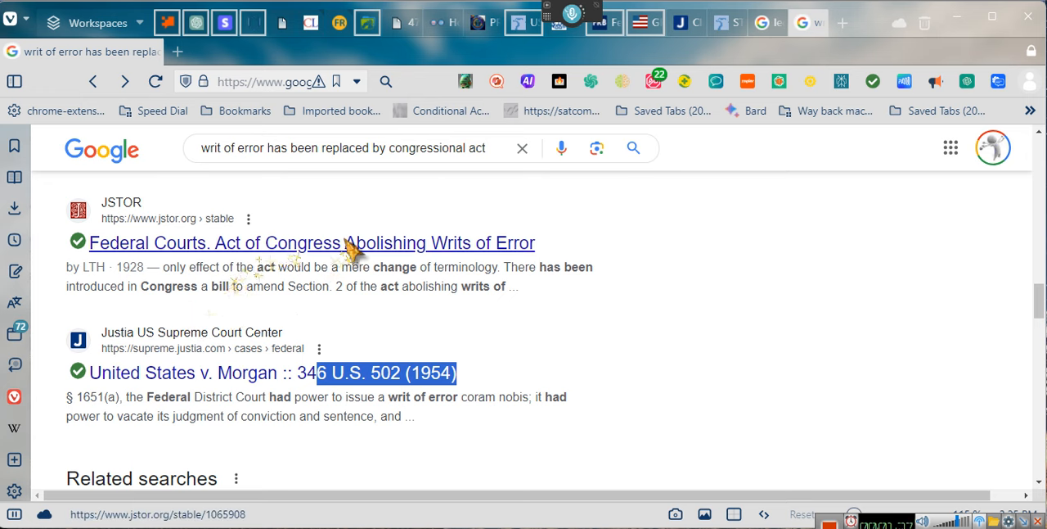
mouse_move(364, 291)
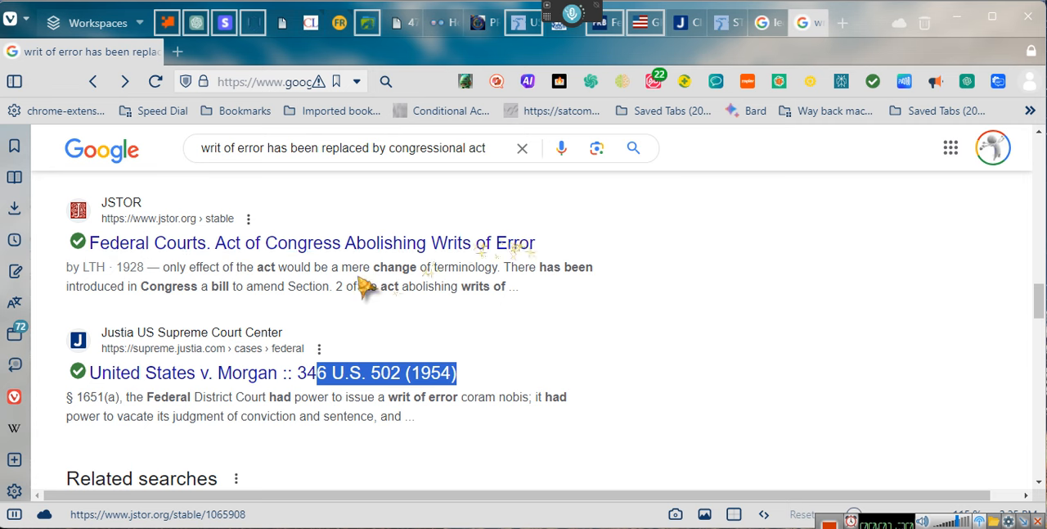
mouse_move(370, 319)
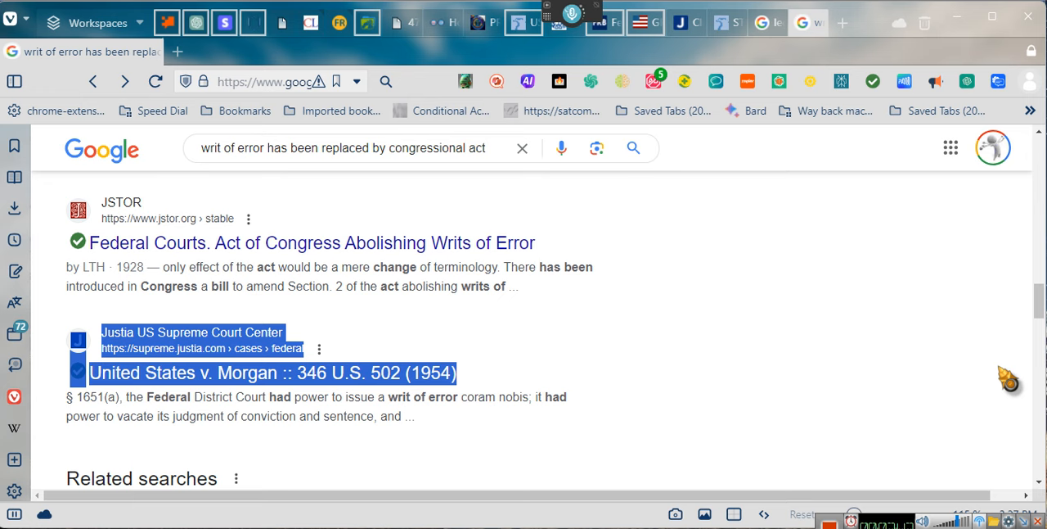
mouse_move(727, 309)
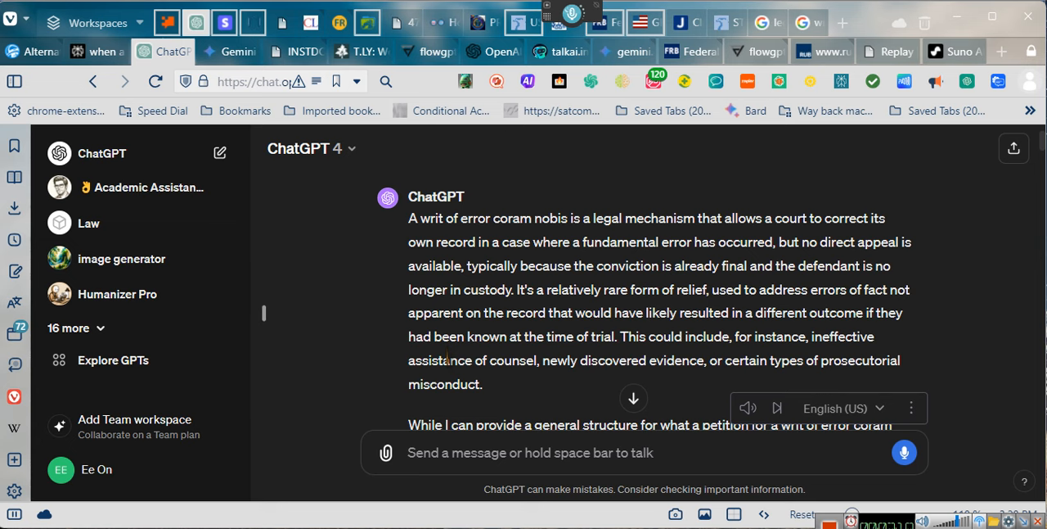
Scroll through the petition past the Legal Argument citing 346 U.S. 502 to its closing note
scroll(down, 3)
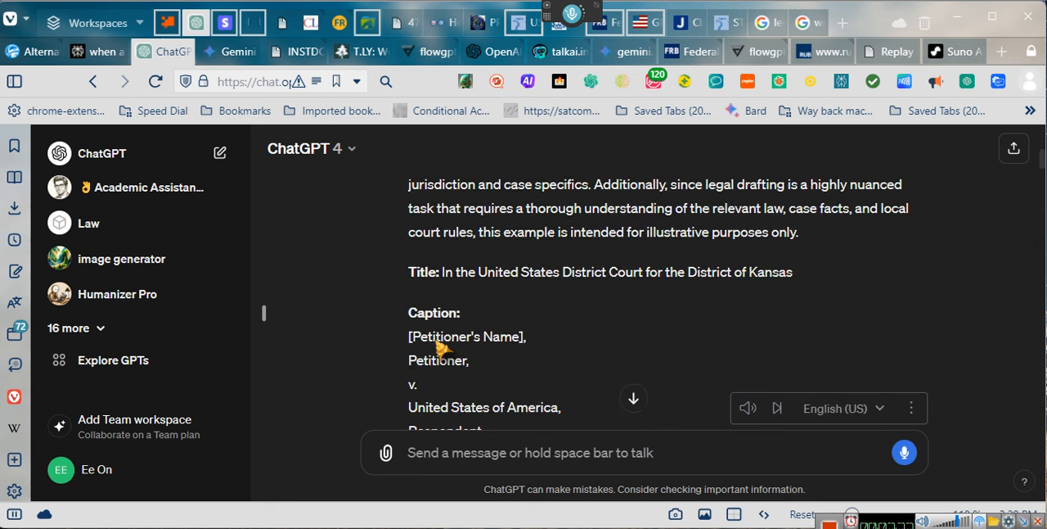
scroll(down, 3)
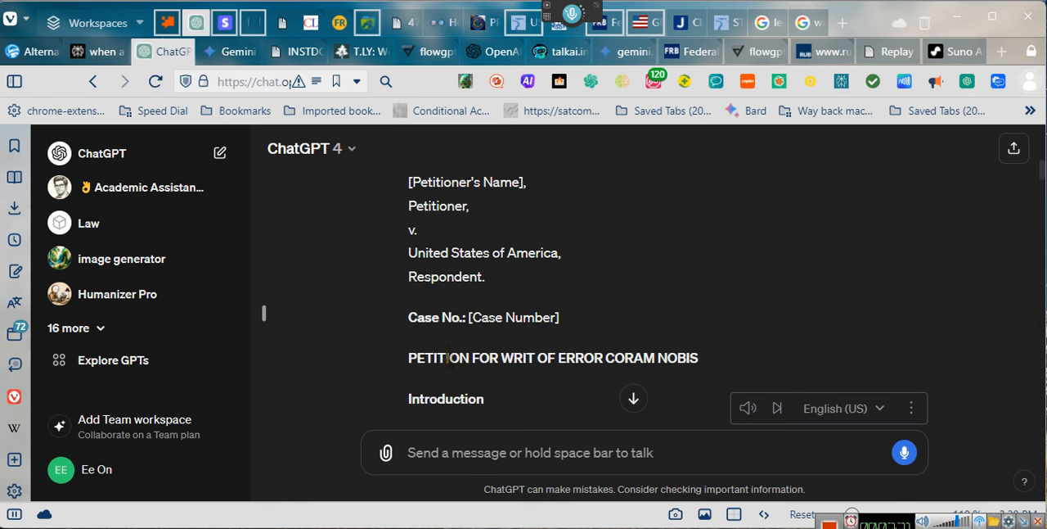
scroll(down, 3)
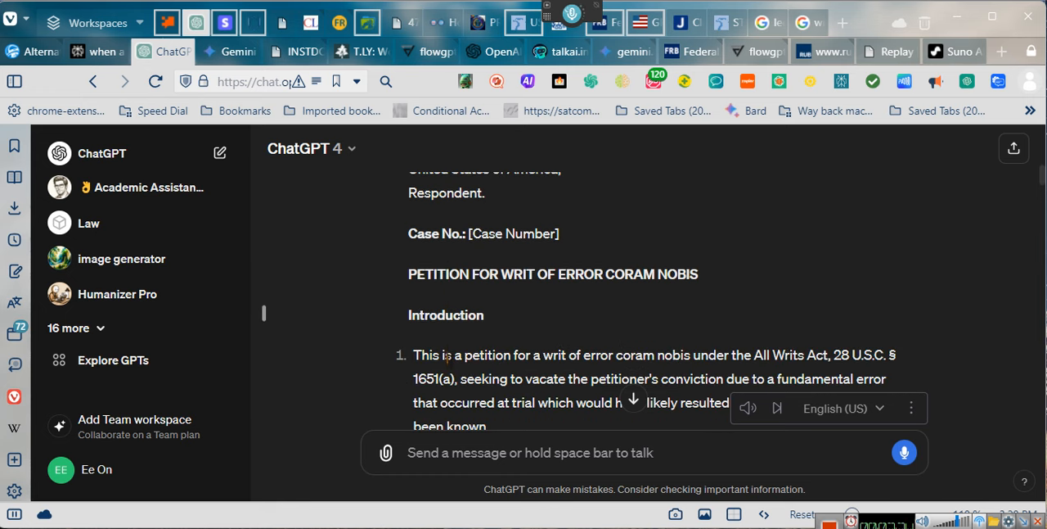
scroll(down, 3)
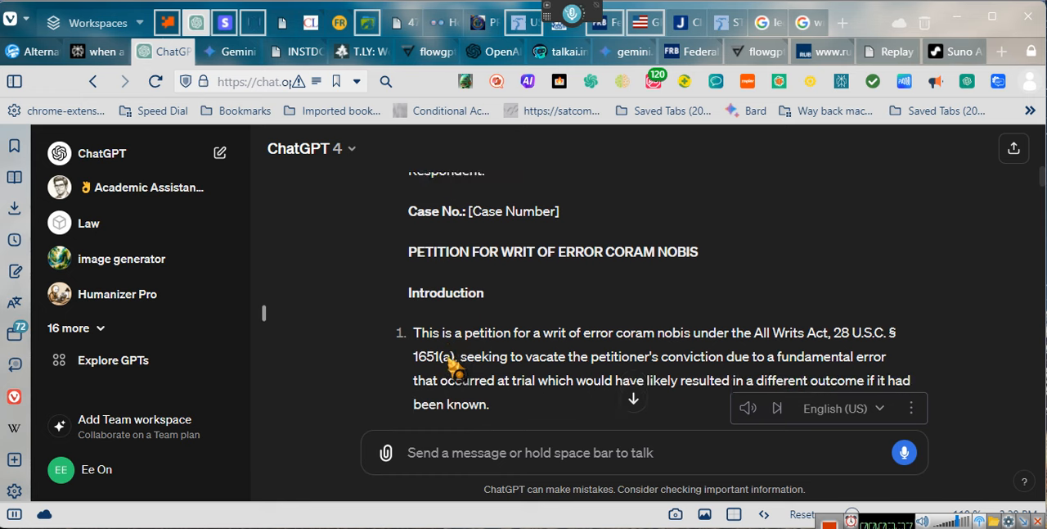
scroll(down, 3)
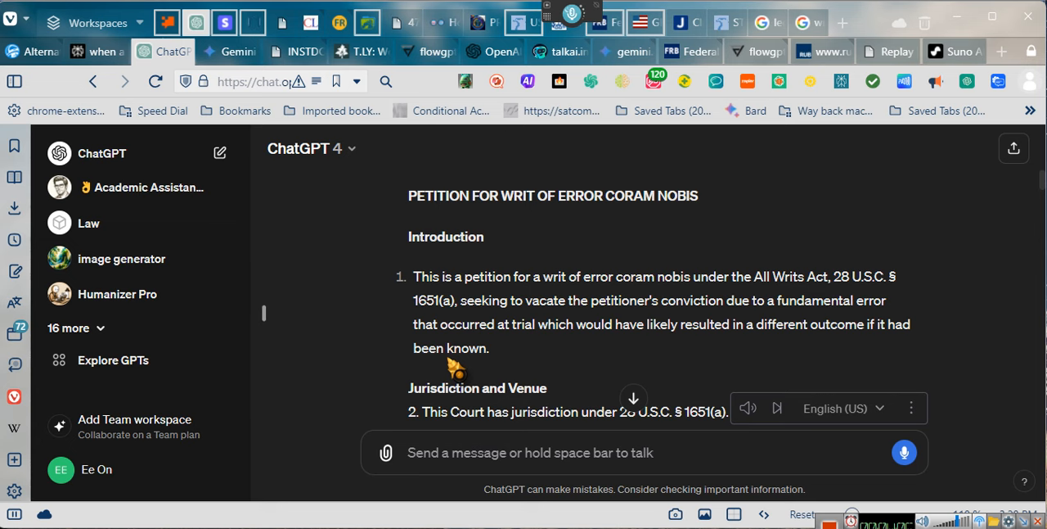
scroll(down, 3)
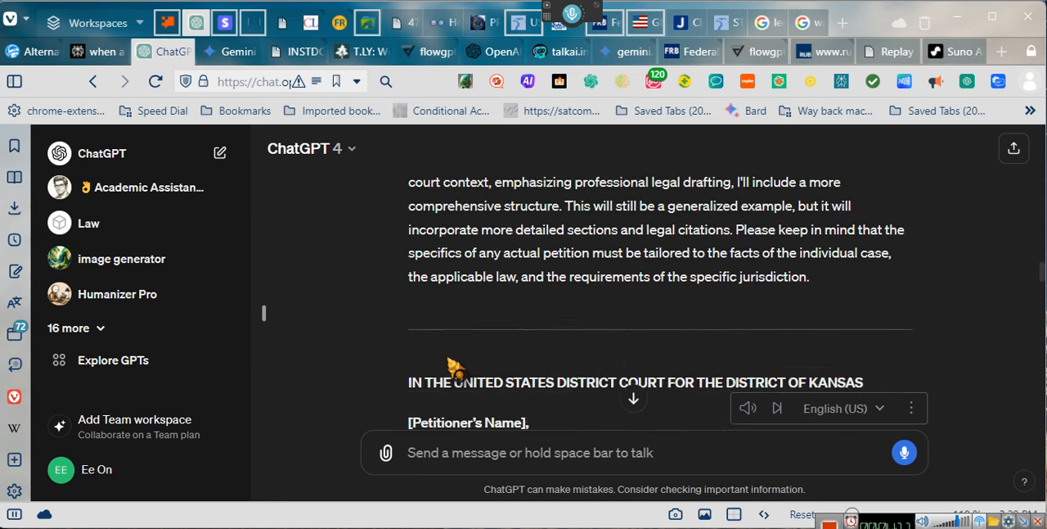
scroll(down, 3)
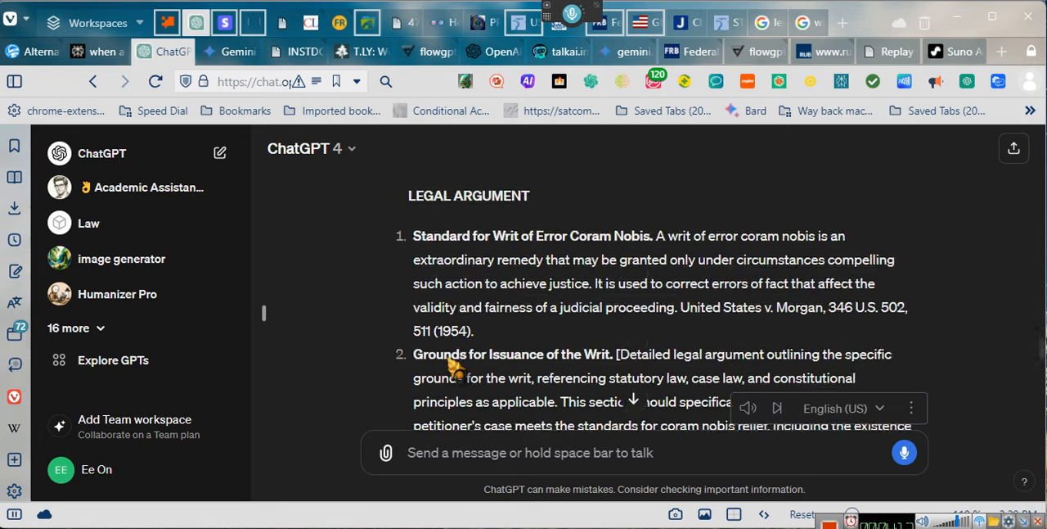
scroll(down, 3)
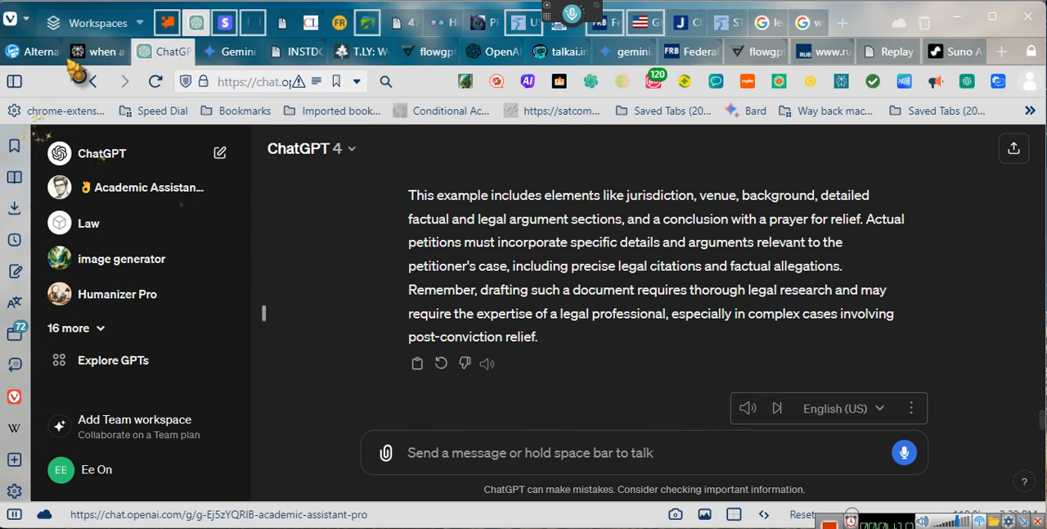
Review the Perplexity 'genius of the record' answer and copy its share link
click(97, 51)
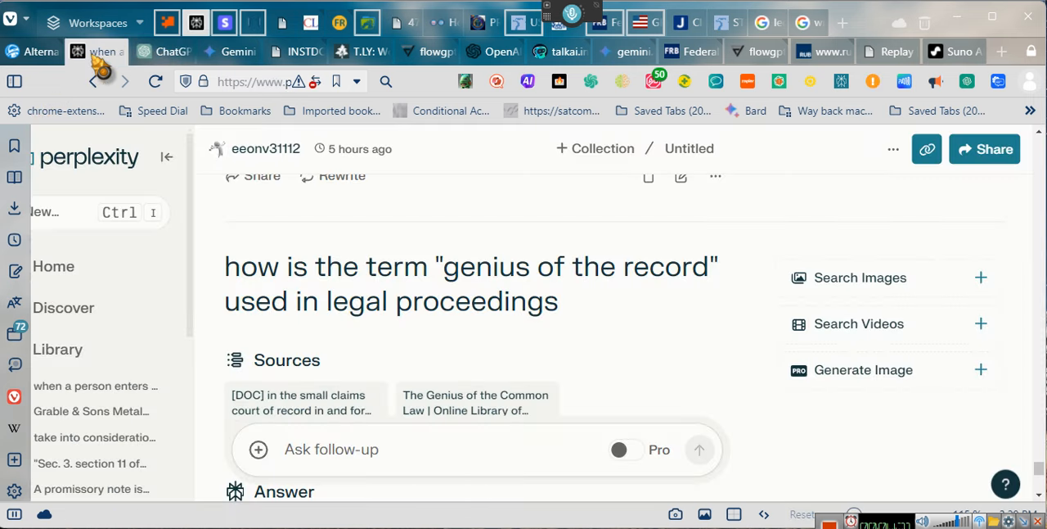
scroll(down, 3)
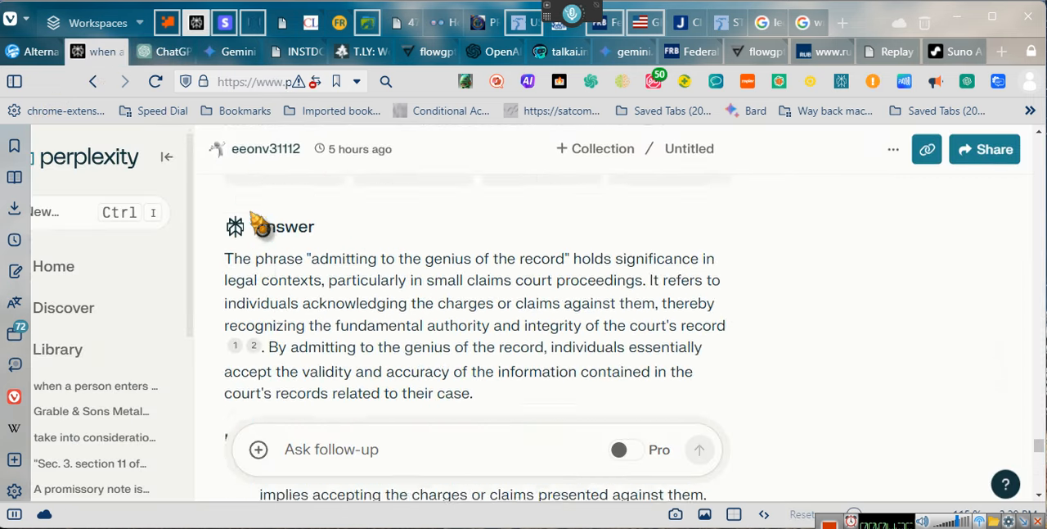
scroll(down, 3)
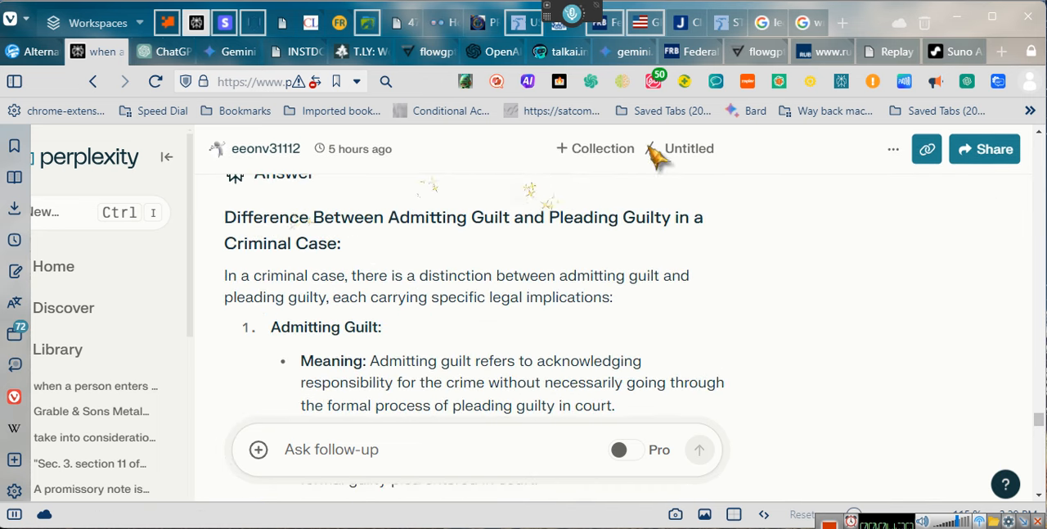
mouse_move(927, 148)
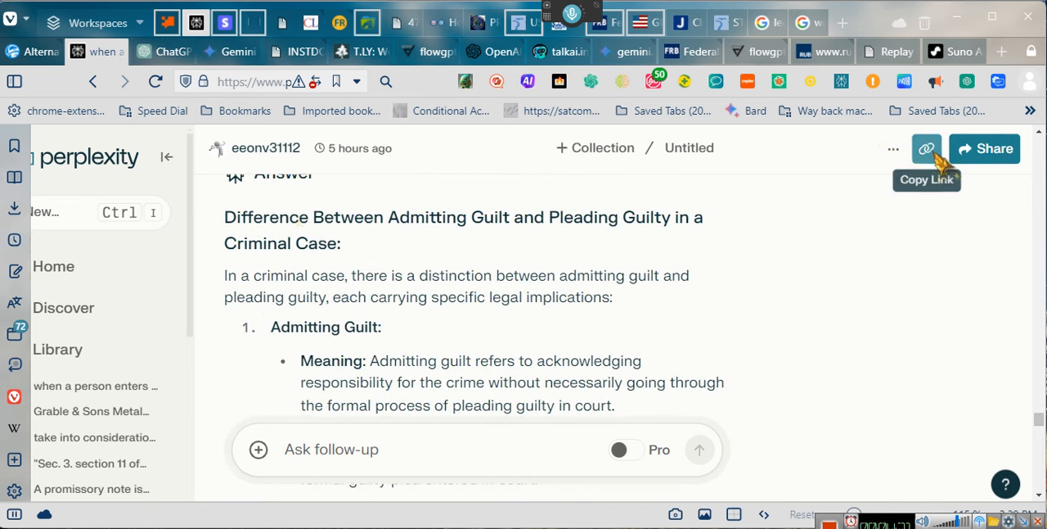
click(926, 149)
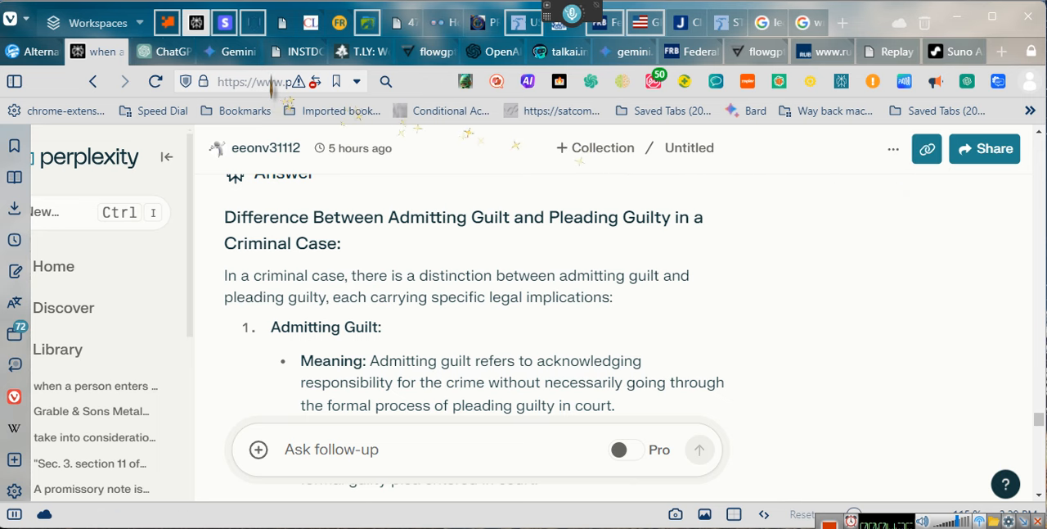
mouse_move(164, 50)
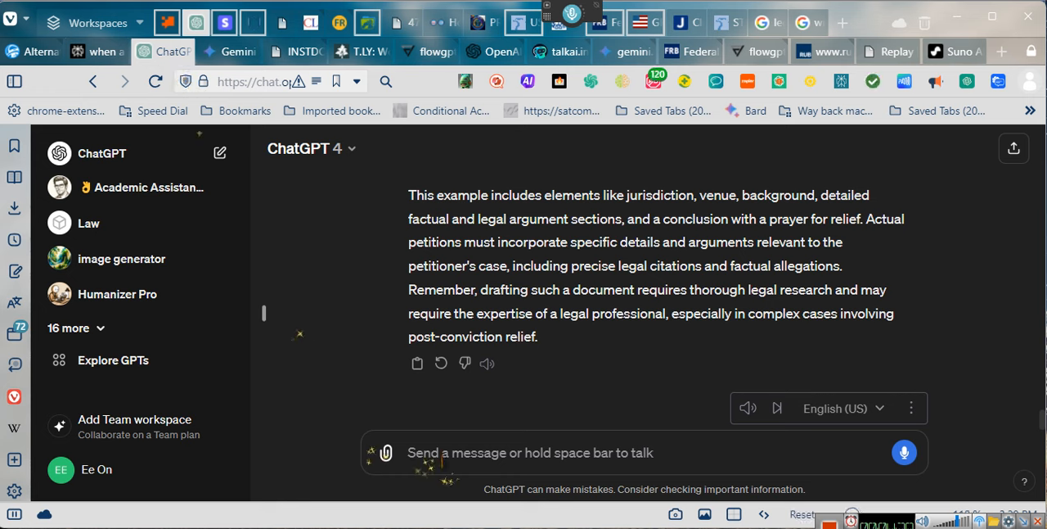
Paste the Perplexity thread URL into ChatGPT, then return to the thread
text(https://www.perplexity.ai/search/when-a-person-Mj2EShYWSNWZztKjYA5GXQ)
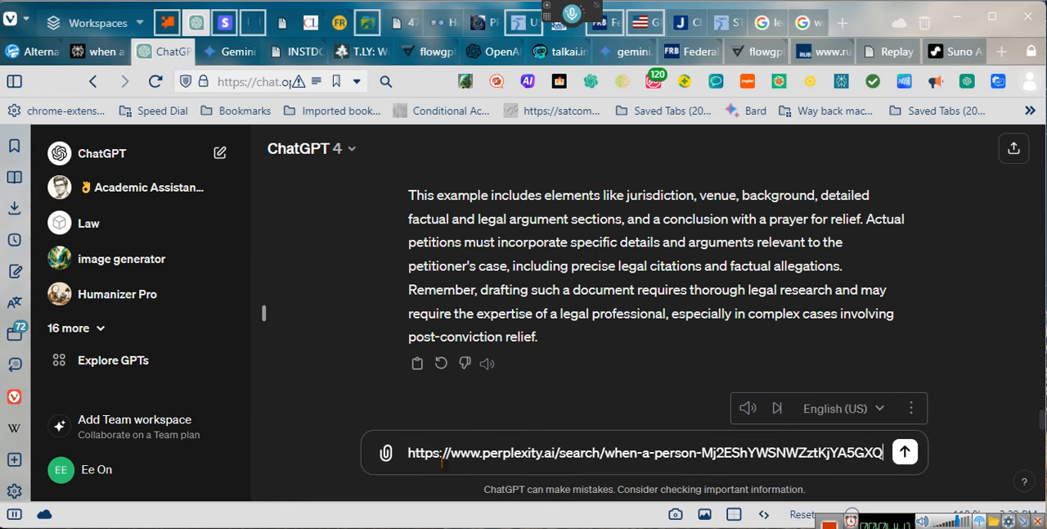
click(905, 452)
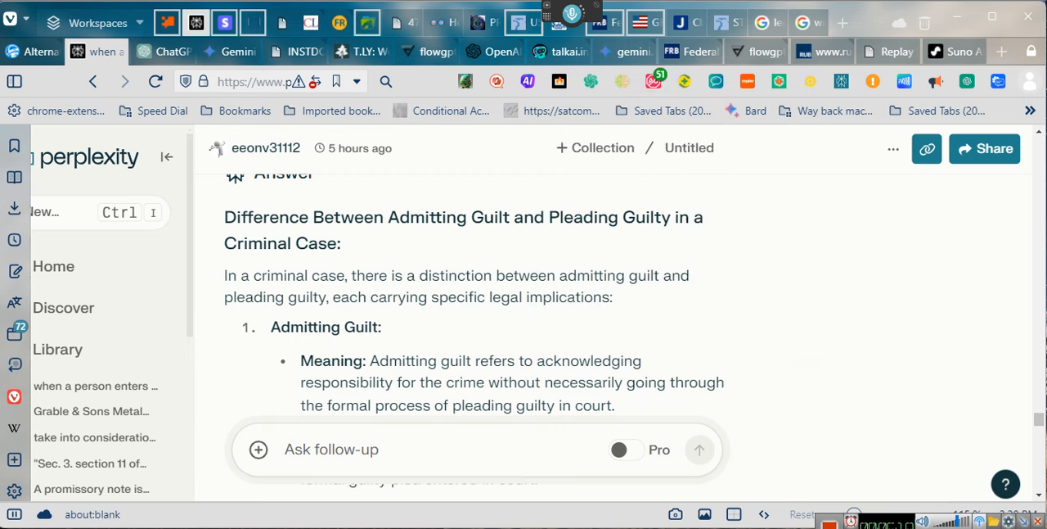
scroll(down, 3)
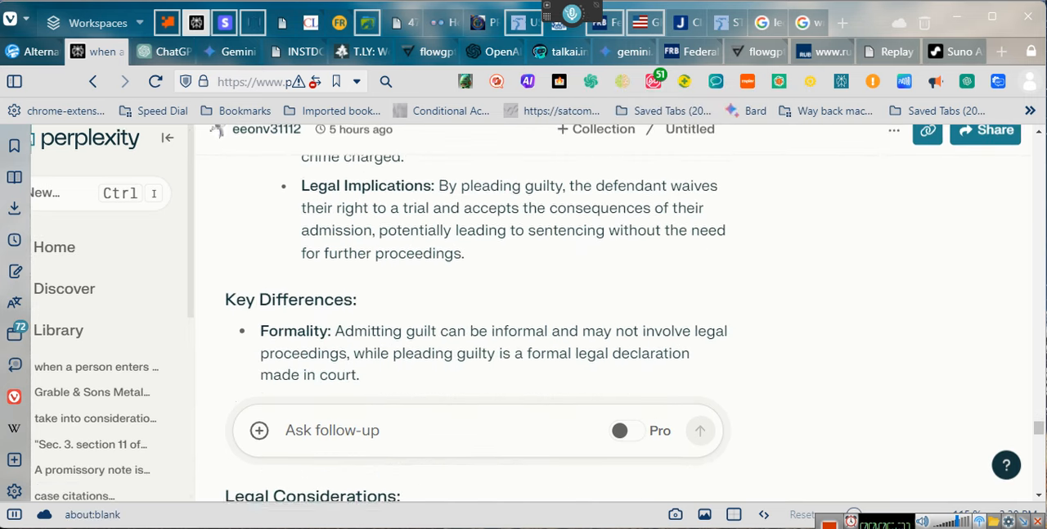
scroll(down, 3)
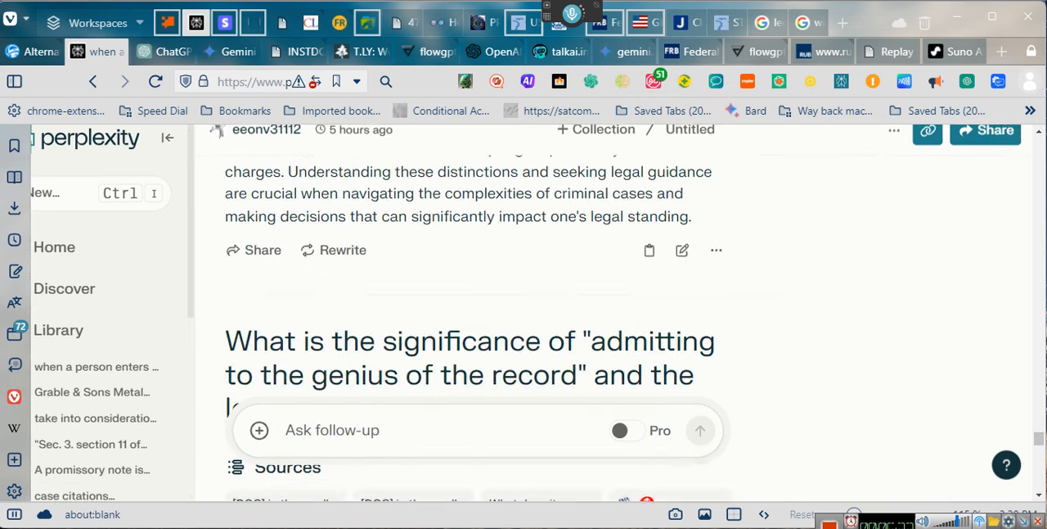
scroll(down, 3)
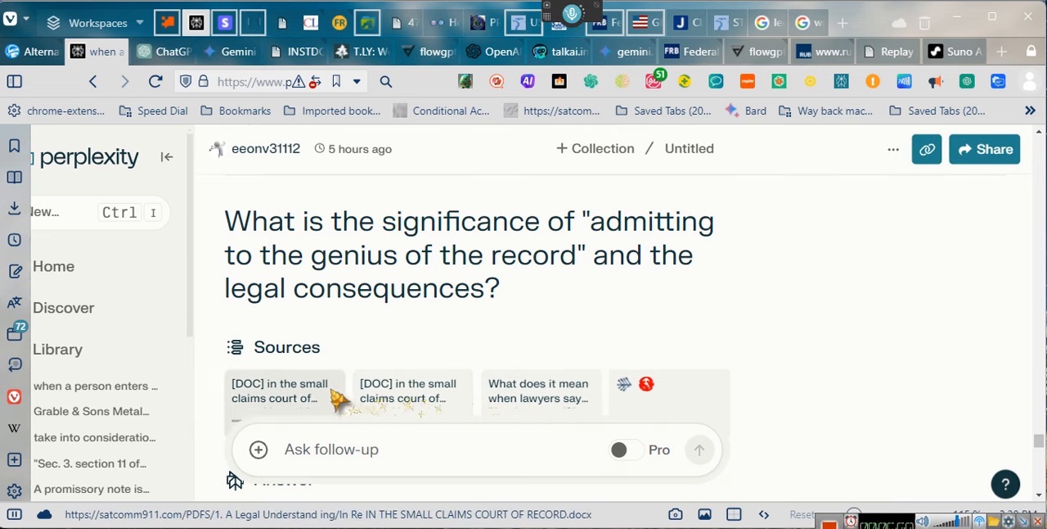
scroll(down, 3)
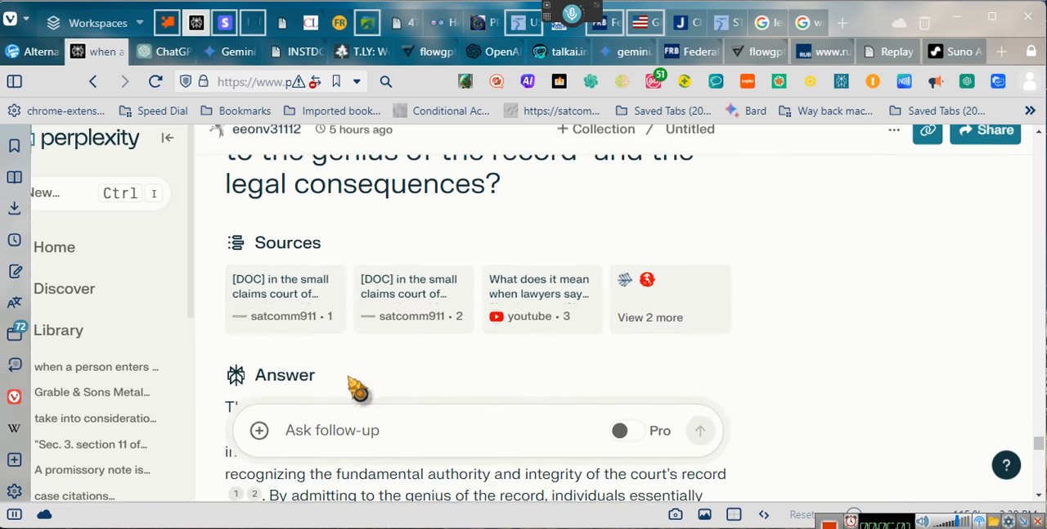
scroll(down, 3)
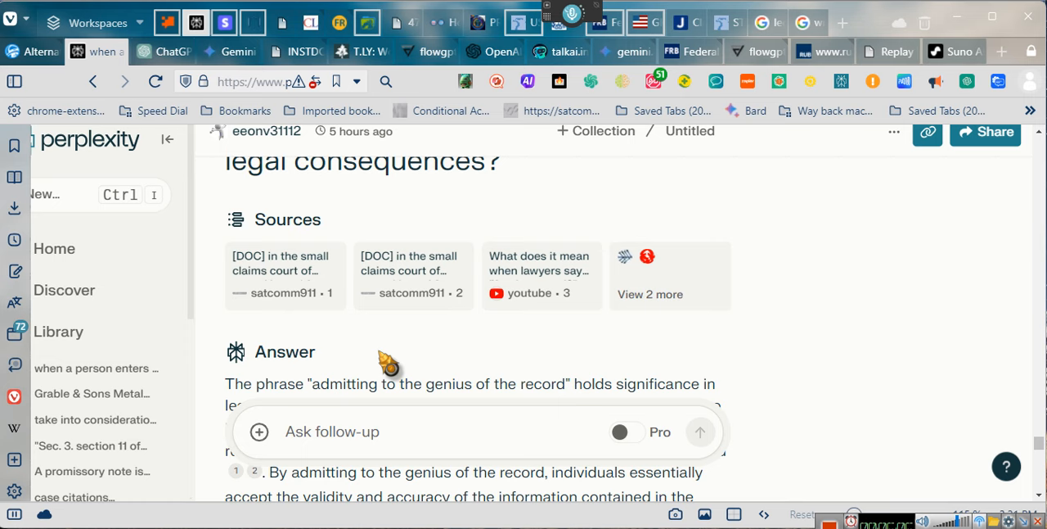
scroll(down, 3)
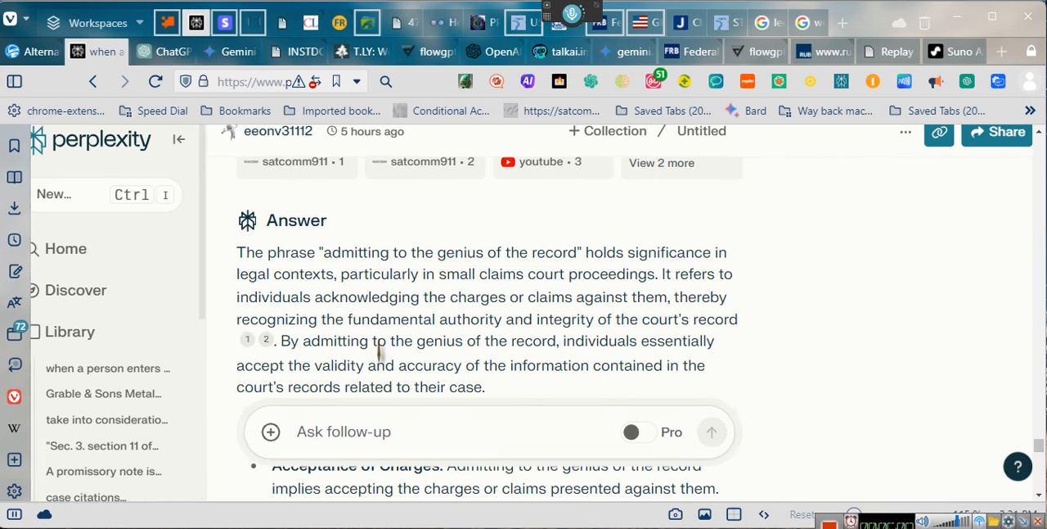
scroll(down, 3)
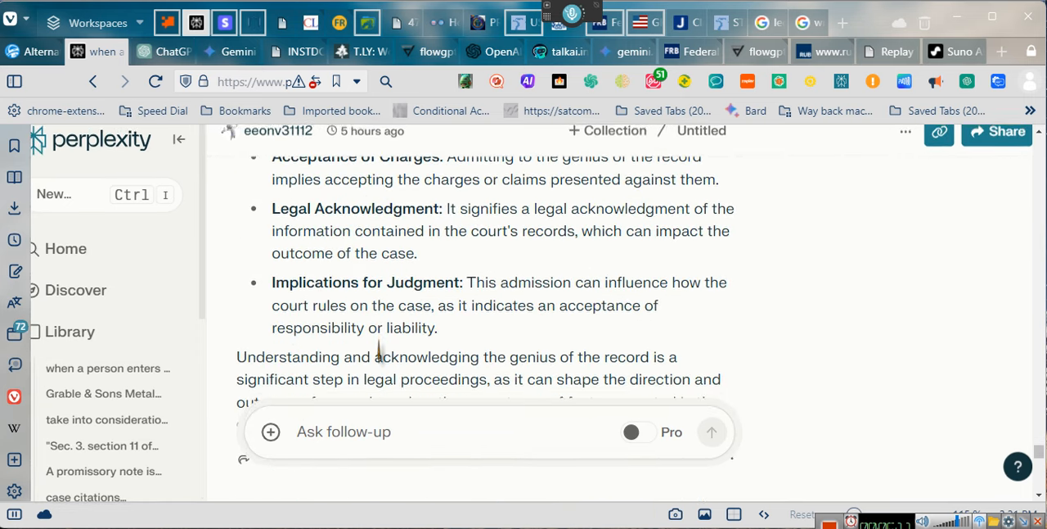
scroll(down, 3)
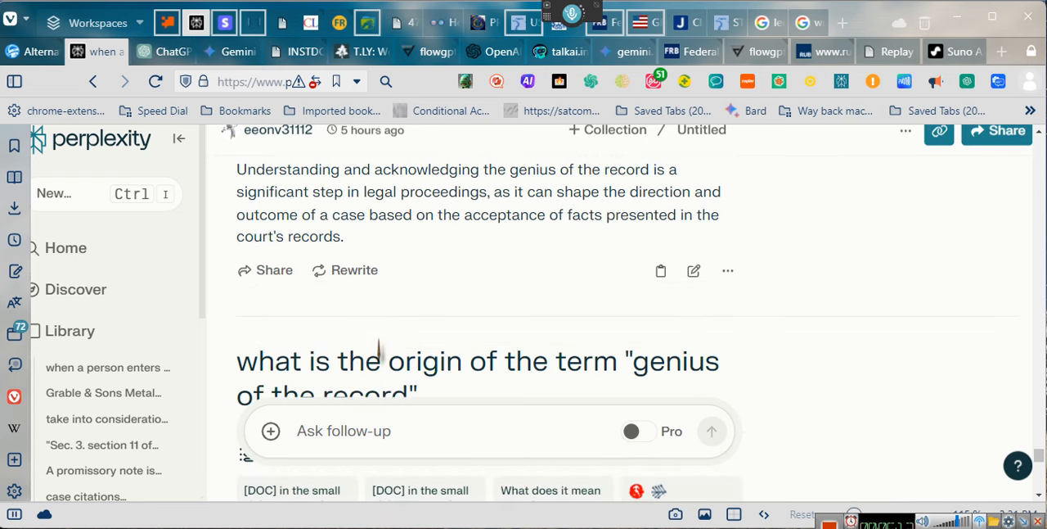
scroll(down, 3)
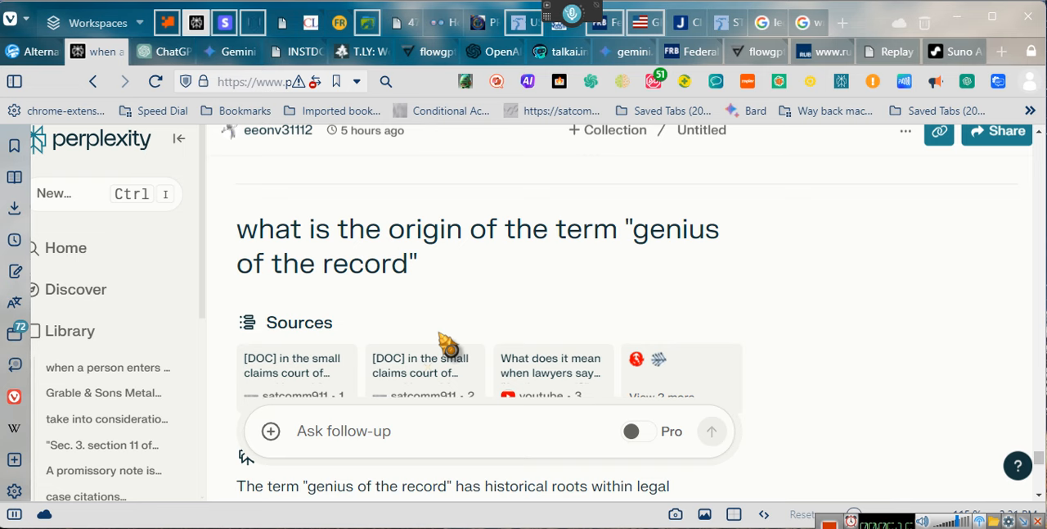
scroll(down, 3)
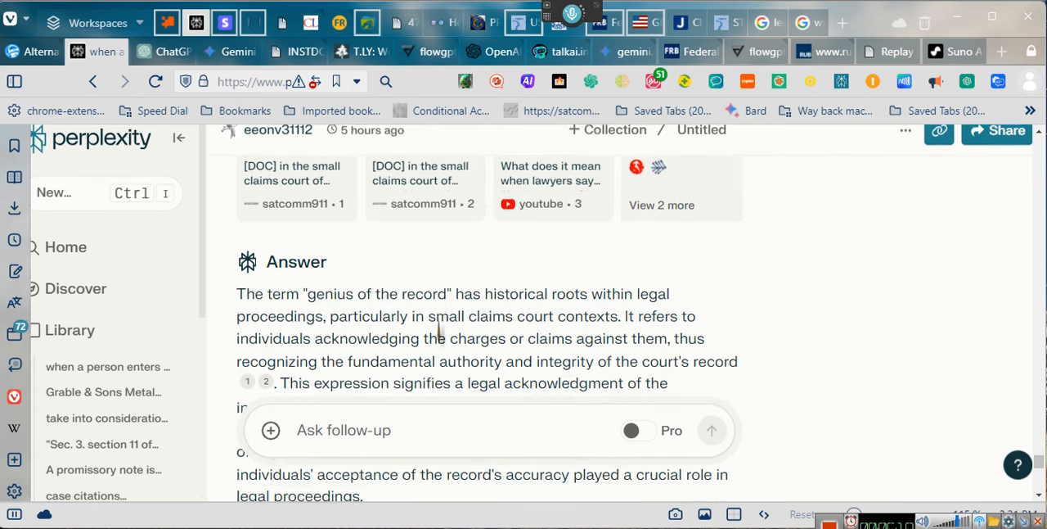
scroll(down, 3)
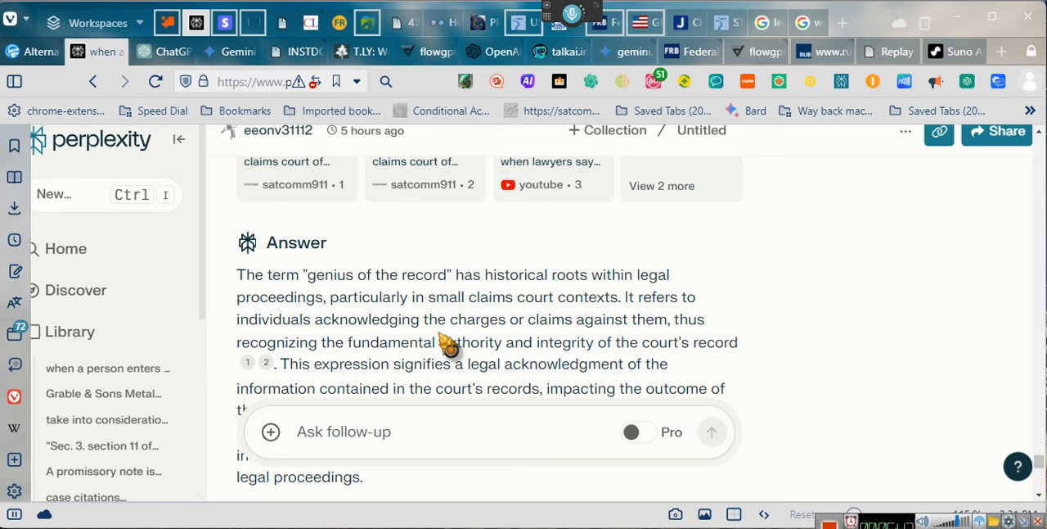
mouse_move(357, 243)
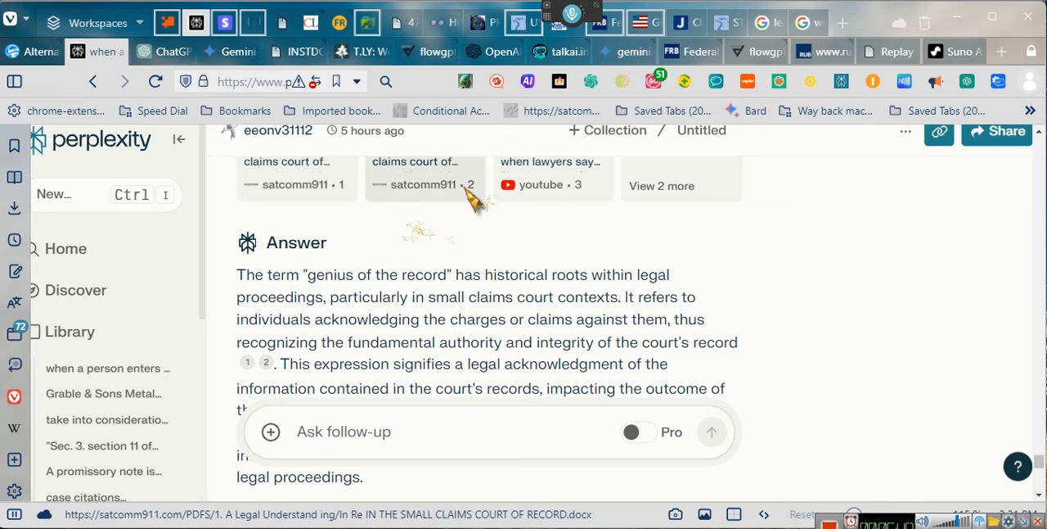
mouse_move(507, 331)
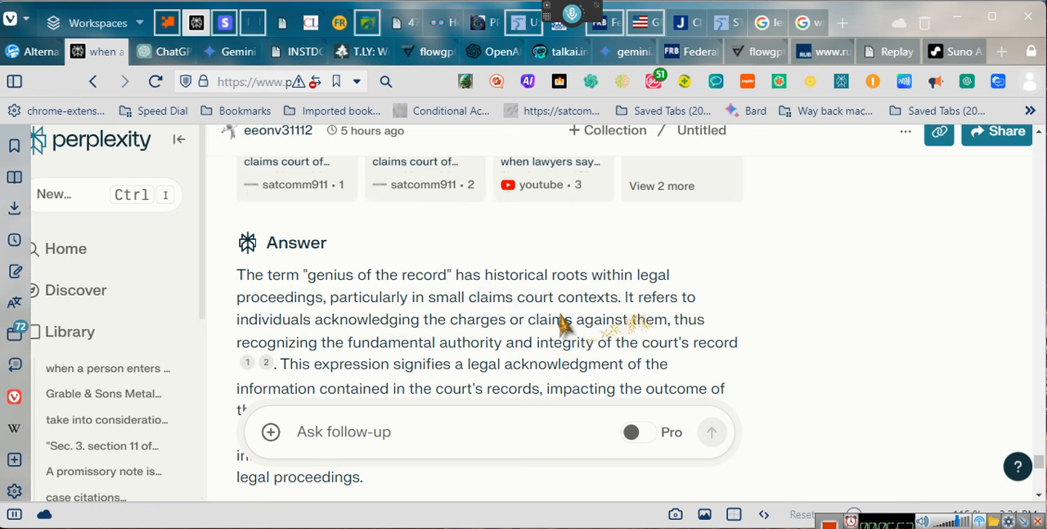
mouse_move(540, 342)
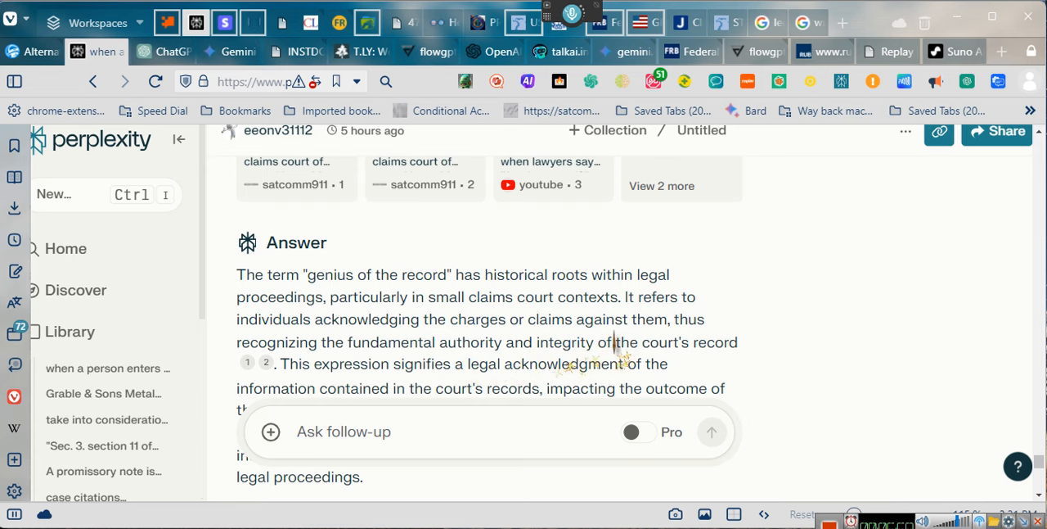
scroll(down, 3)
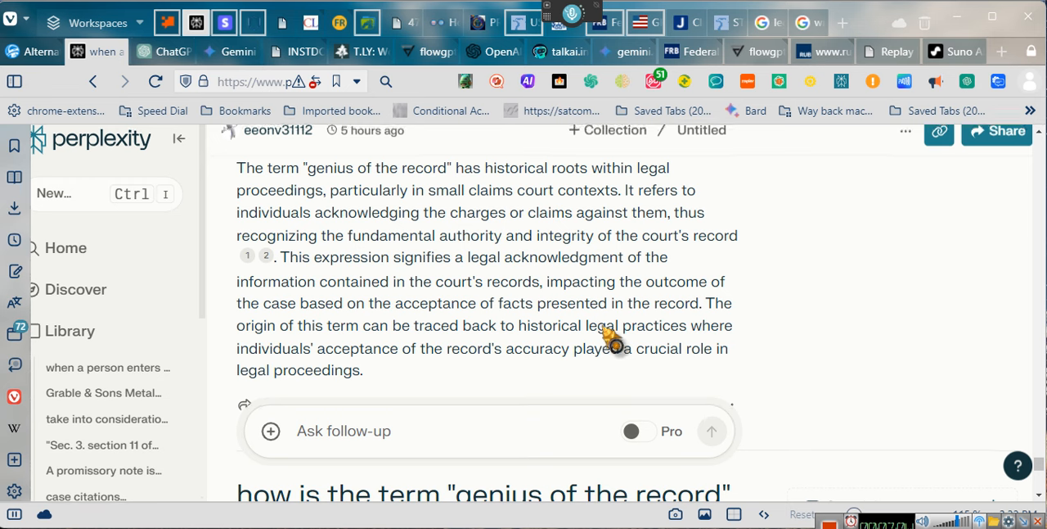
scroll(down, 3)
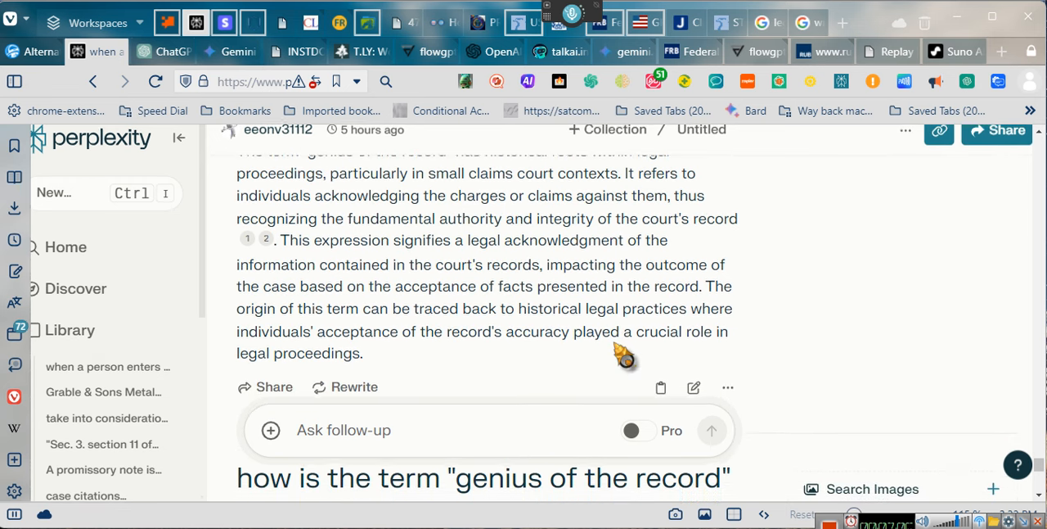
scroll(down, 3)
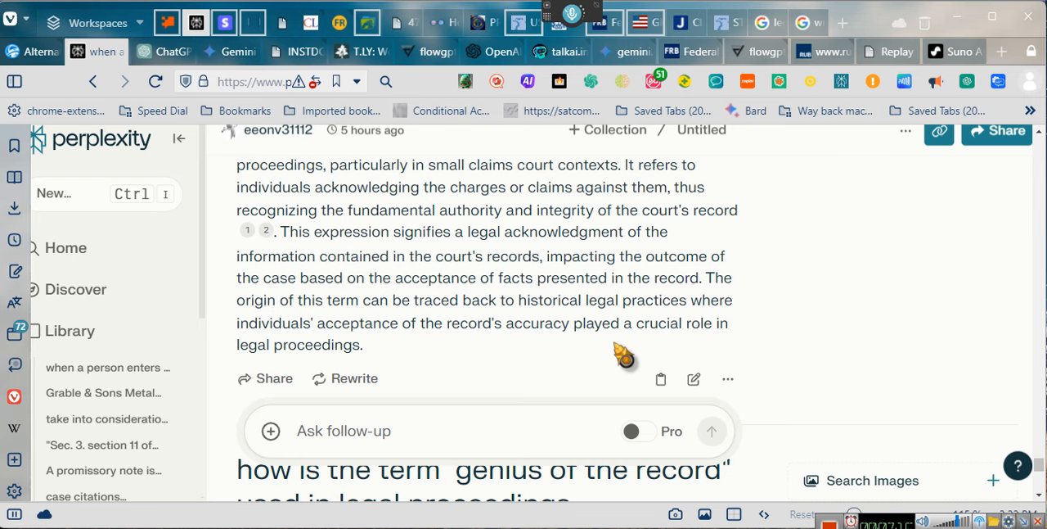
scroll(down, 3)
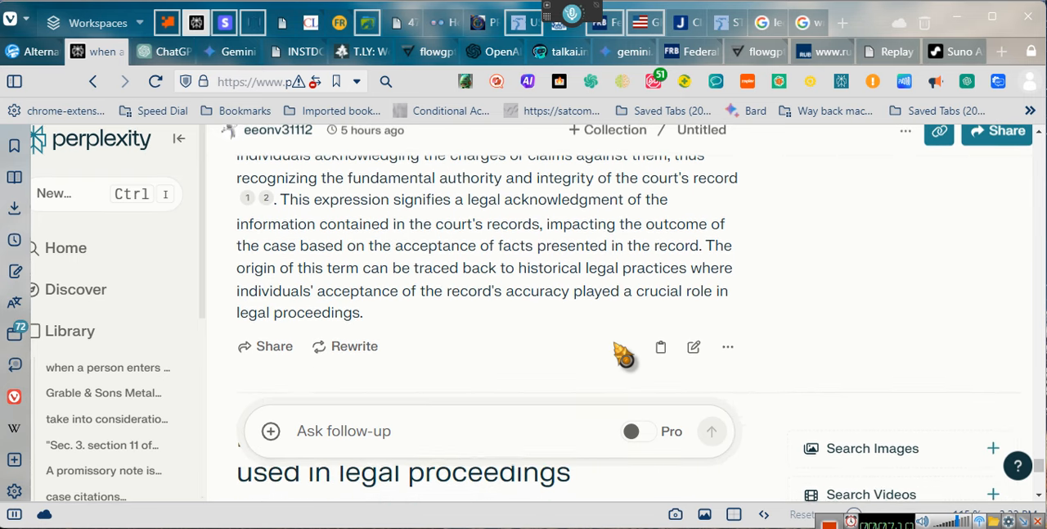
scroll(down, 3)
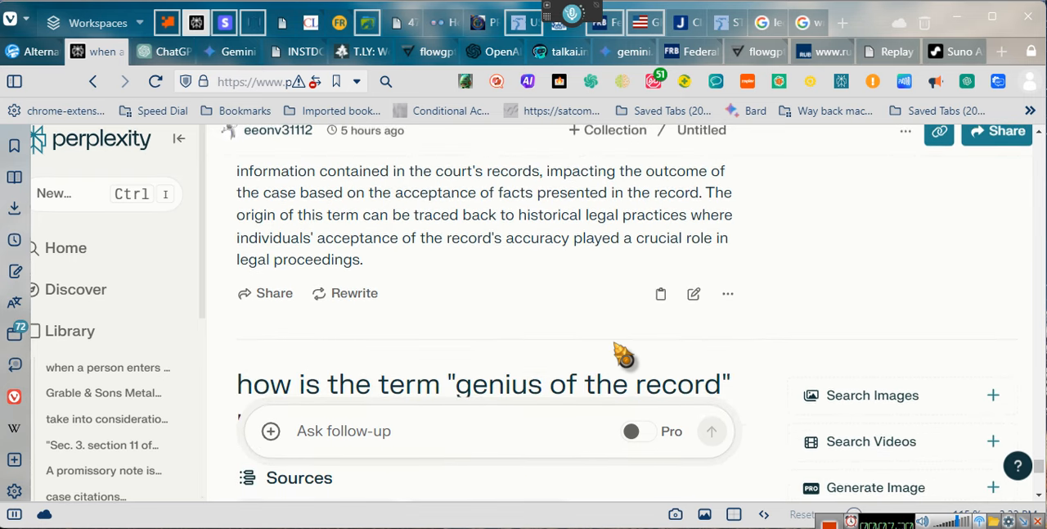
scroll(down, 3)
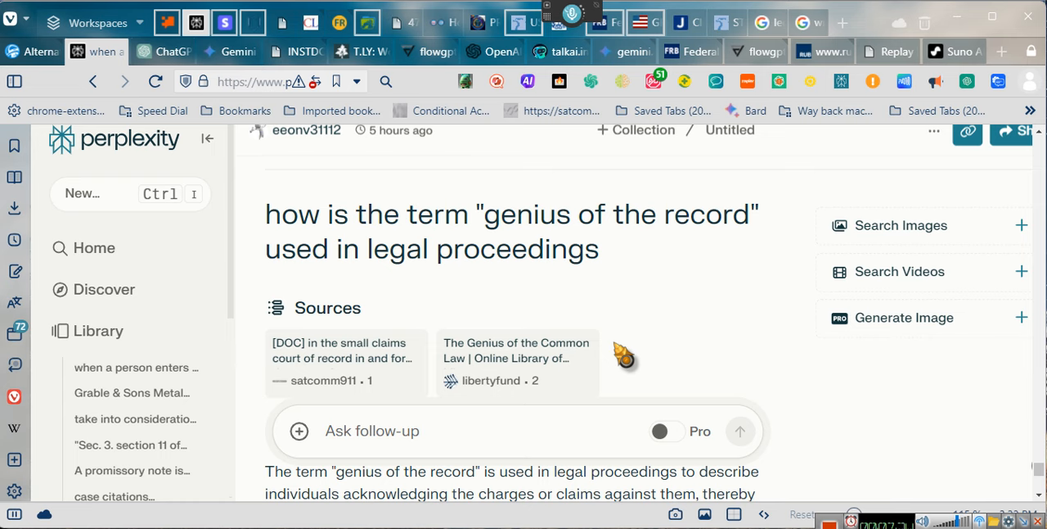
scroll(down, 3)
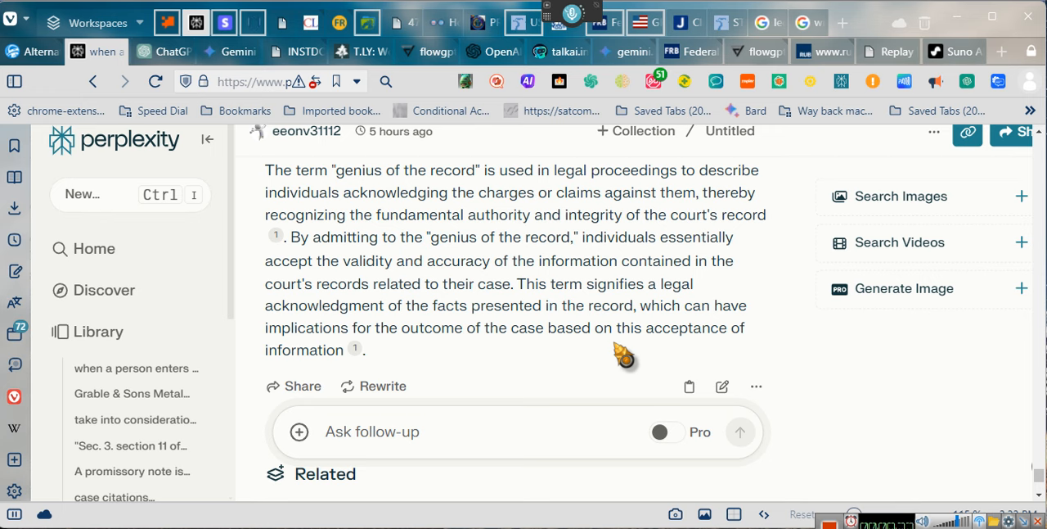
mouse_move(716, 356)
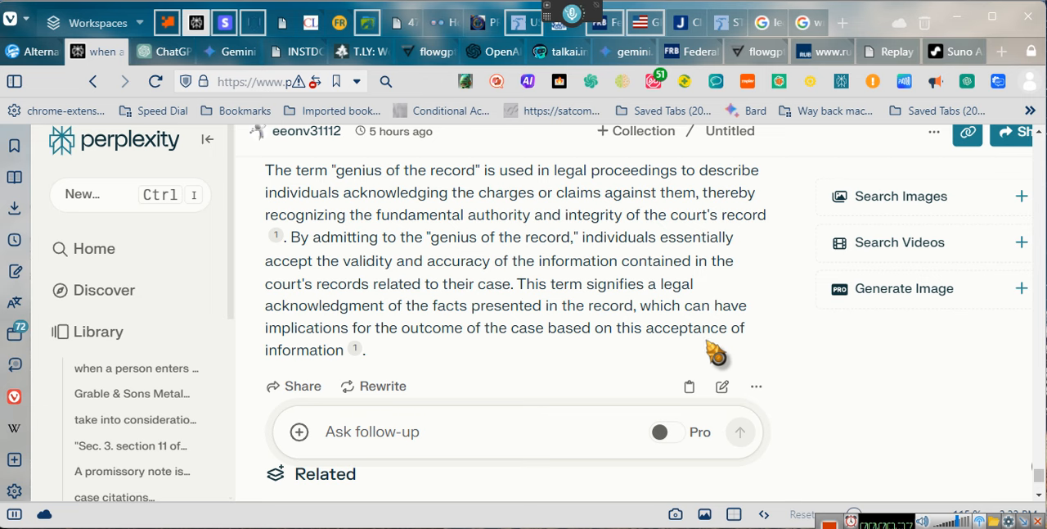